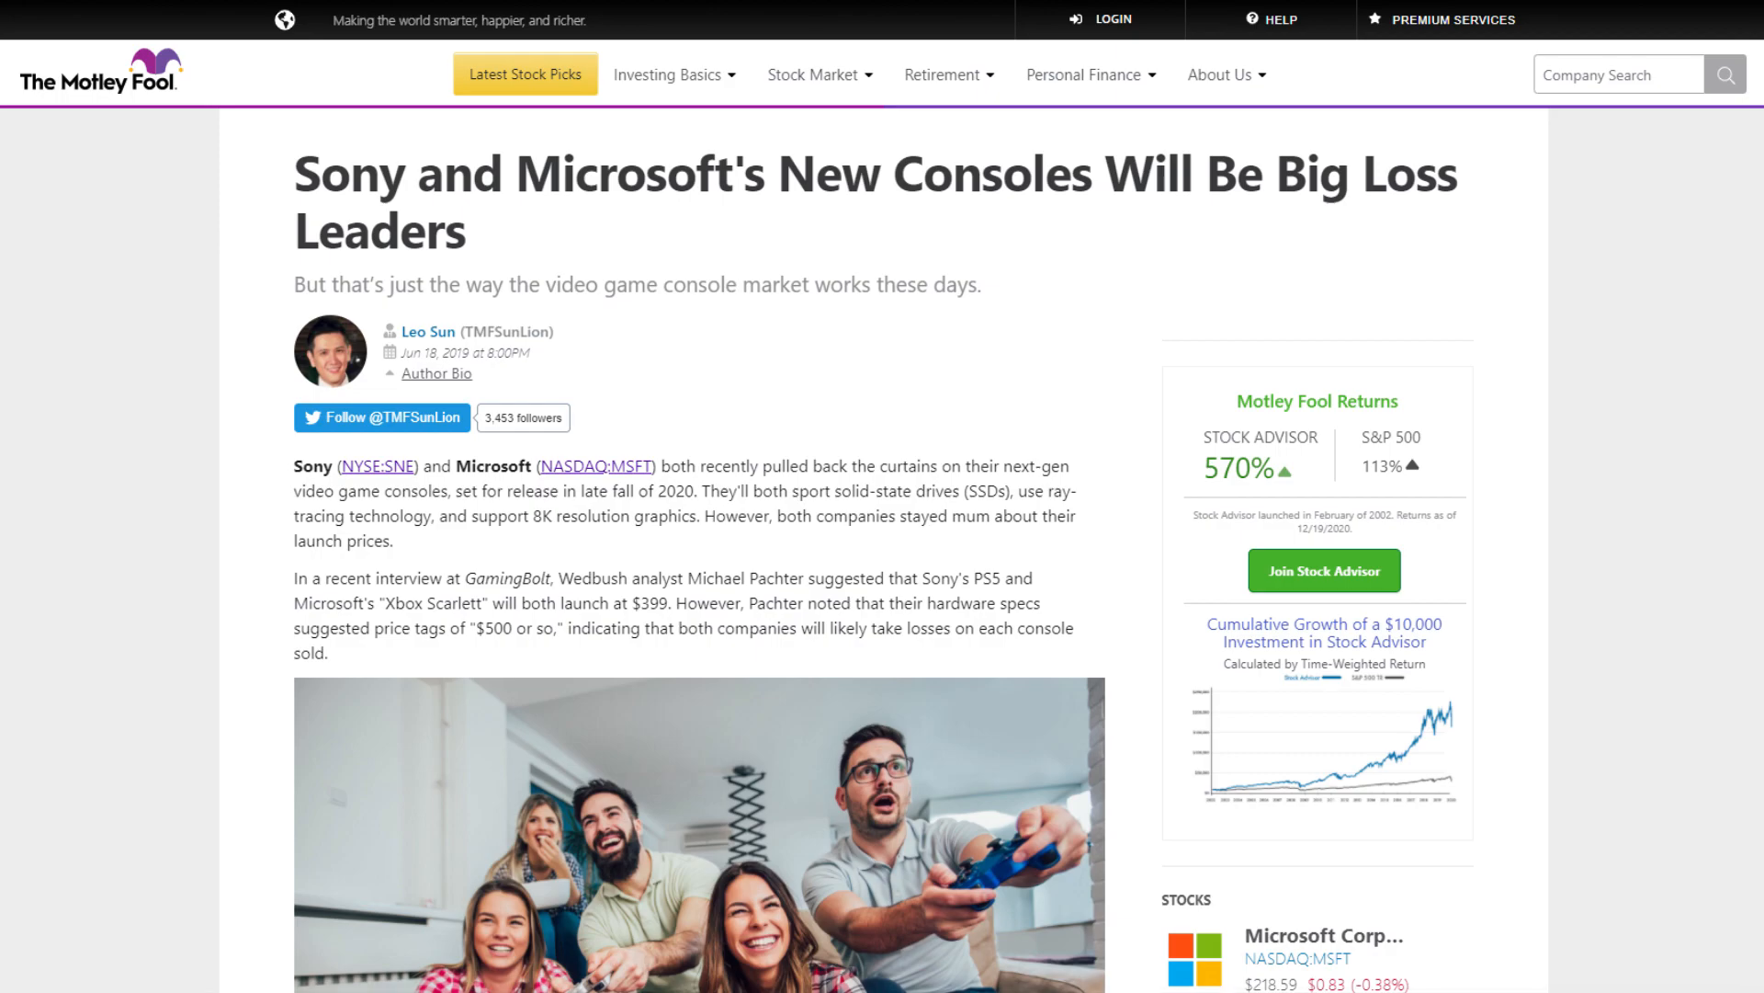
scroll(down, 3)
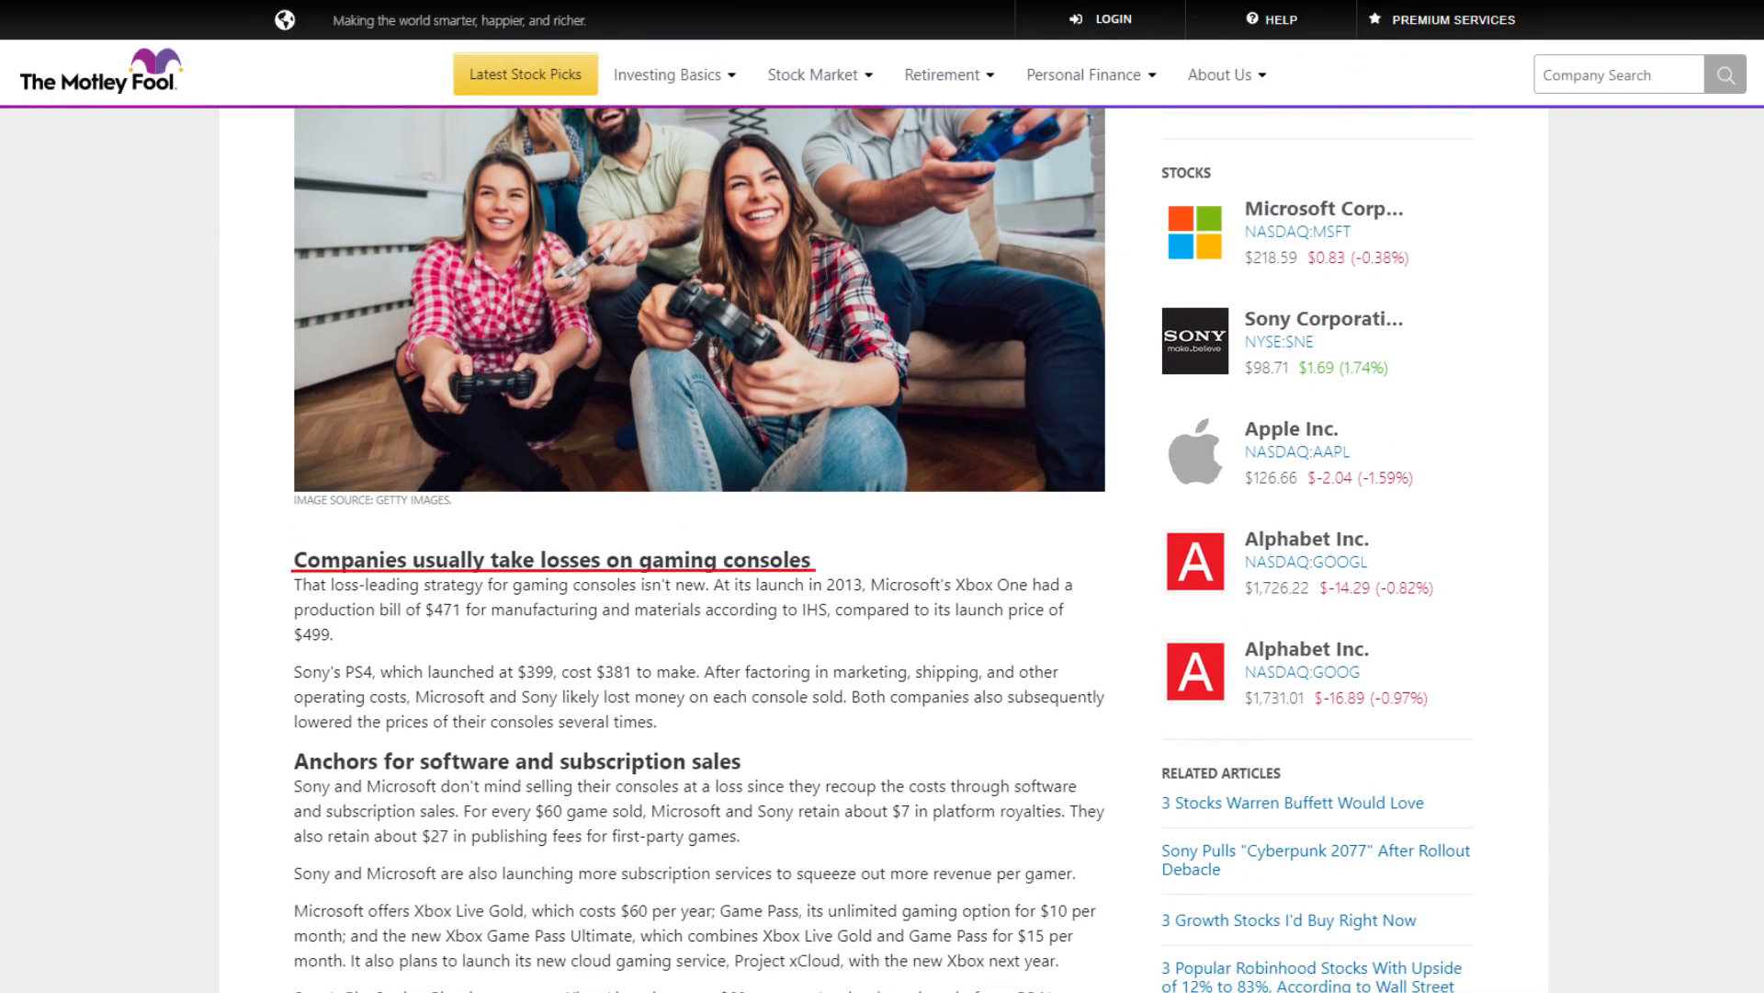